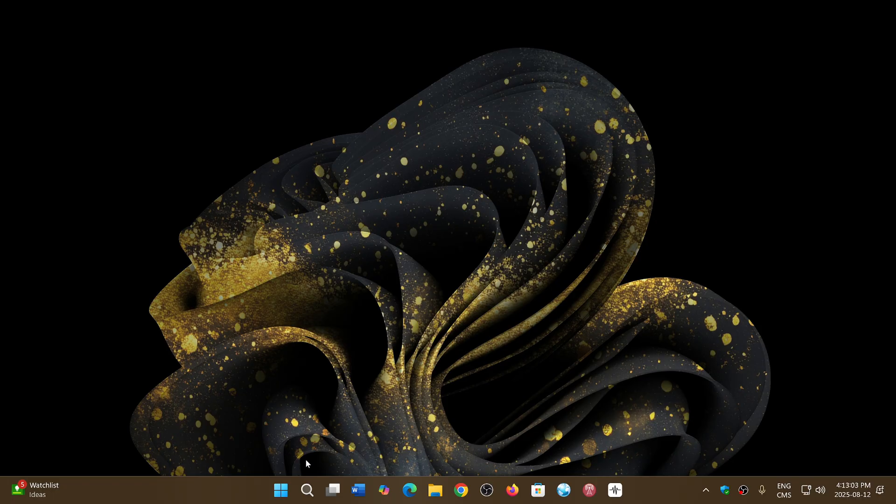
Search Windows for 'power' to find Windows PowerShell.
{"action": "left_click", "coordinate": [307, 490]}
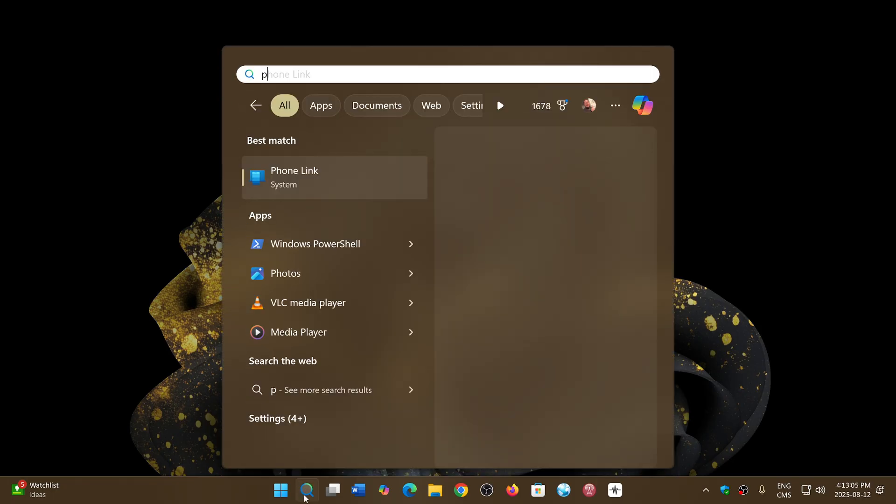
{"action": "type", "text": "ower"}
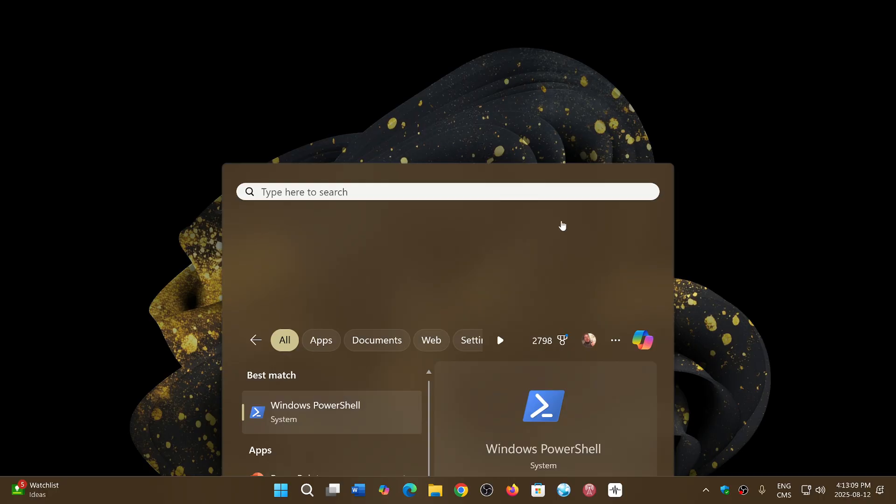
Launch Windows PowerShell from the results and enter $PSVersionTable at the prompt.
{"action": "left_click", "coordinate": [314, 410]}
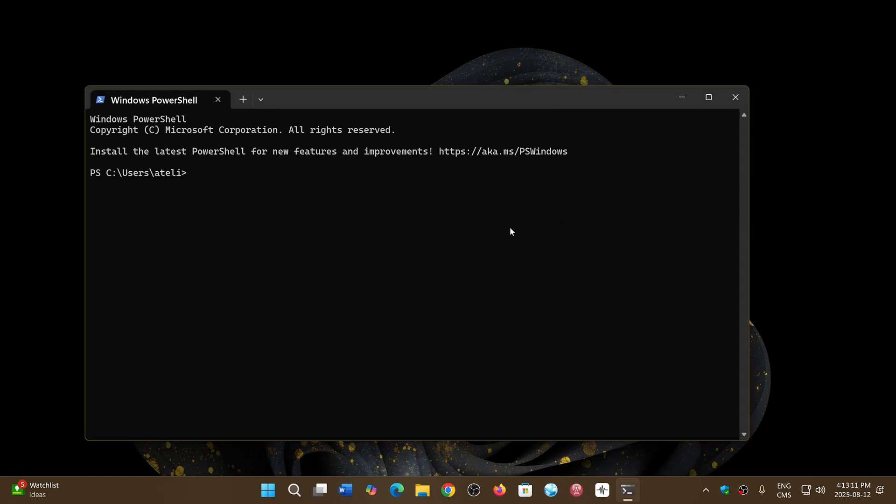
{"action": "mouse_move", "coordinate": [234, 196]}
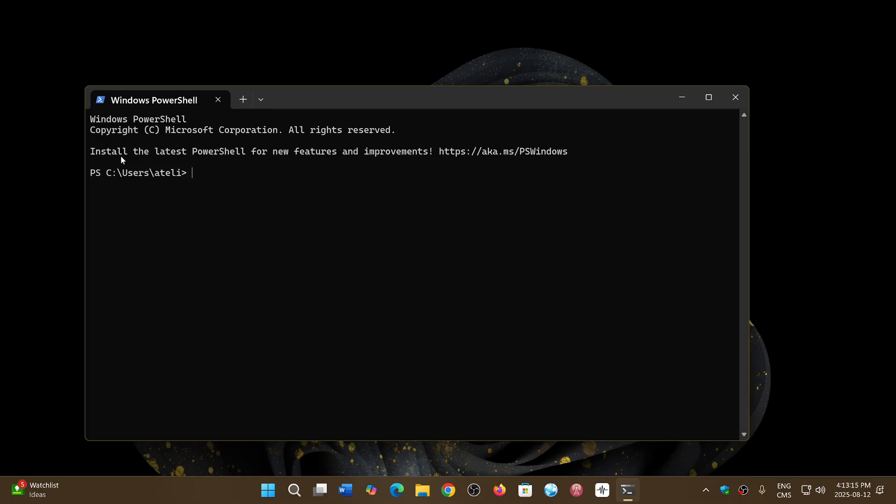
{"action": "mouse_move", "coordinate": [345, 167]}
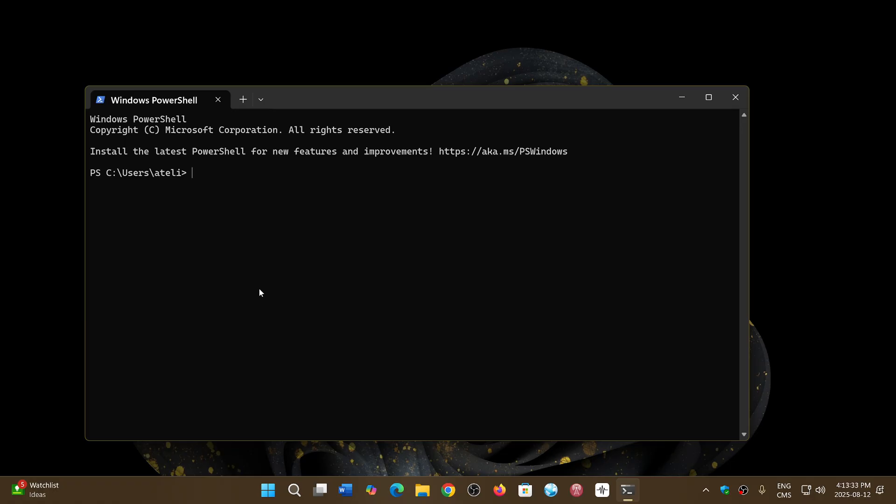
{"action": "type", "text": "$PSVersionTable"}
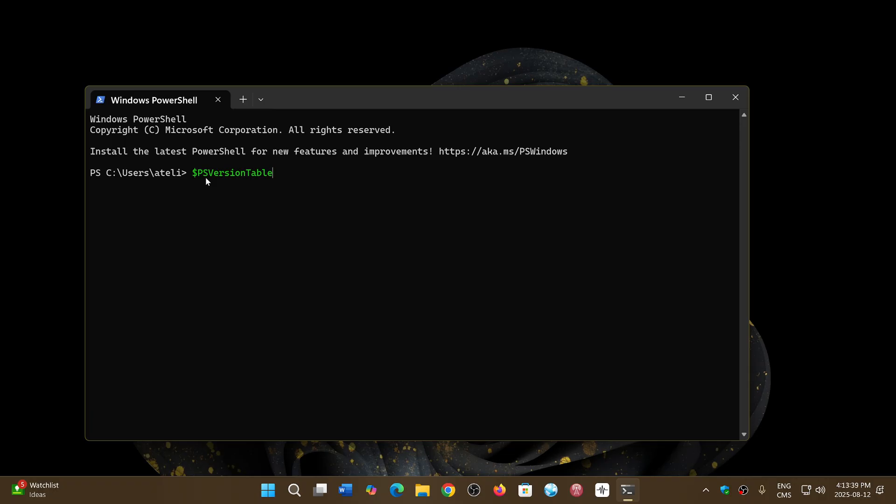
{"action": "mouse_move", "coordinate": [278, 183]}
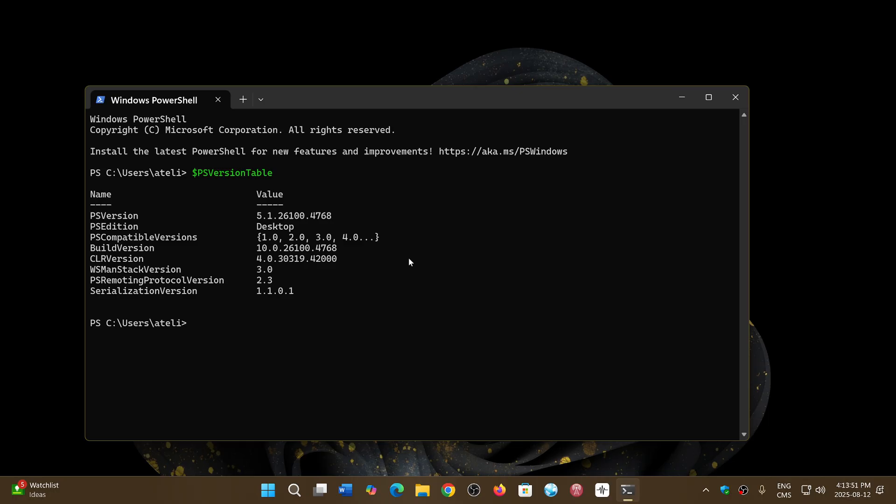
{"action": "mouse_move", "coordinate": [328, 242]}
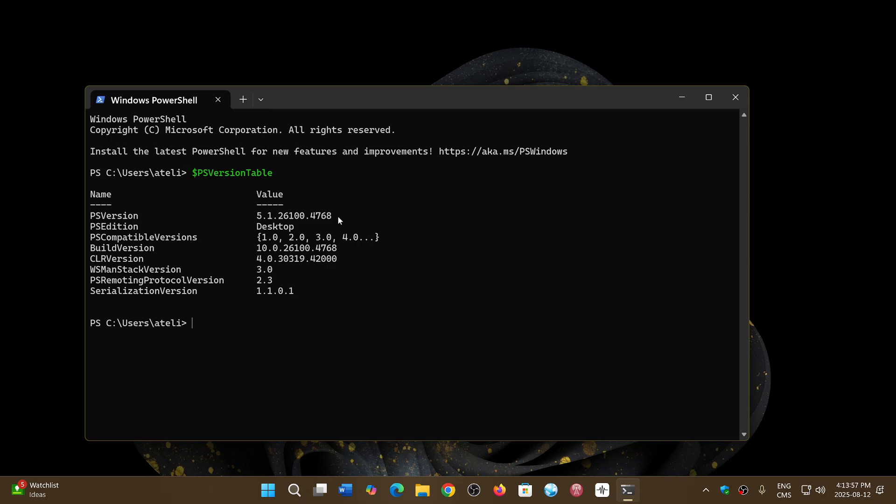
{"action": "mouse_move", "coordinate": [457, 223]}
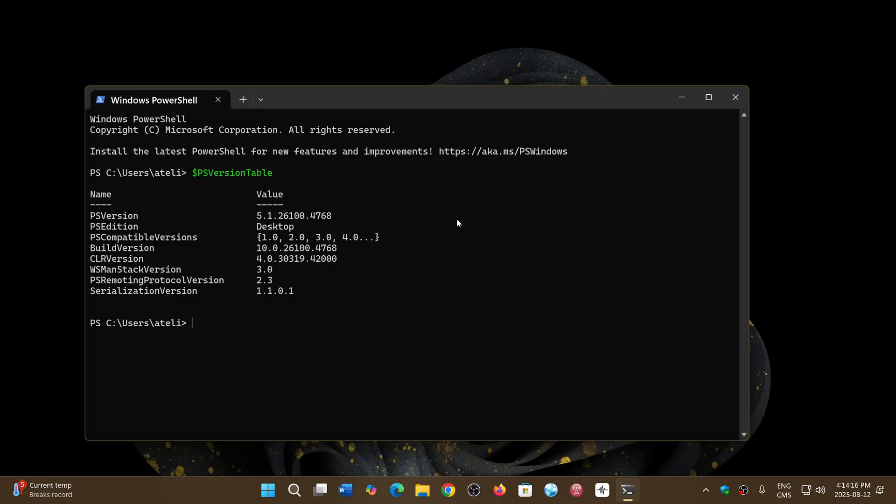
{"action": "mouse_move", "coordinate": [503, 151]}
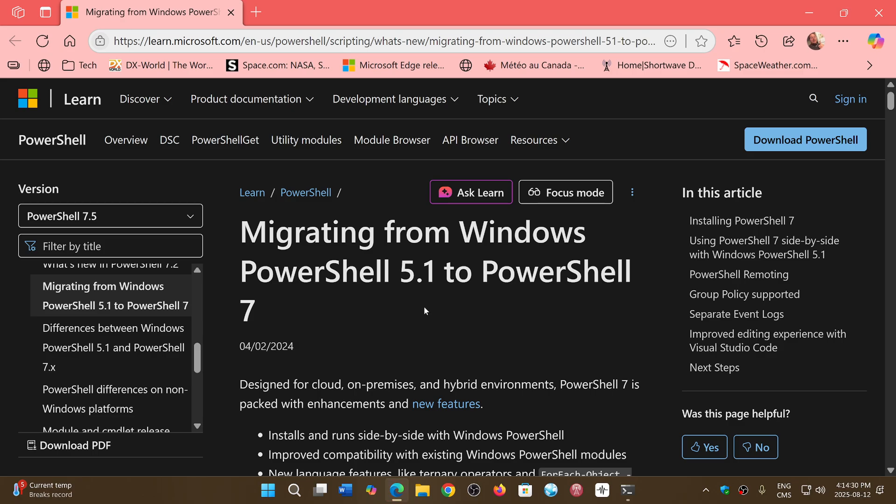
{"action": "mouse_move", "coordinate": [553, 307]}
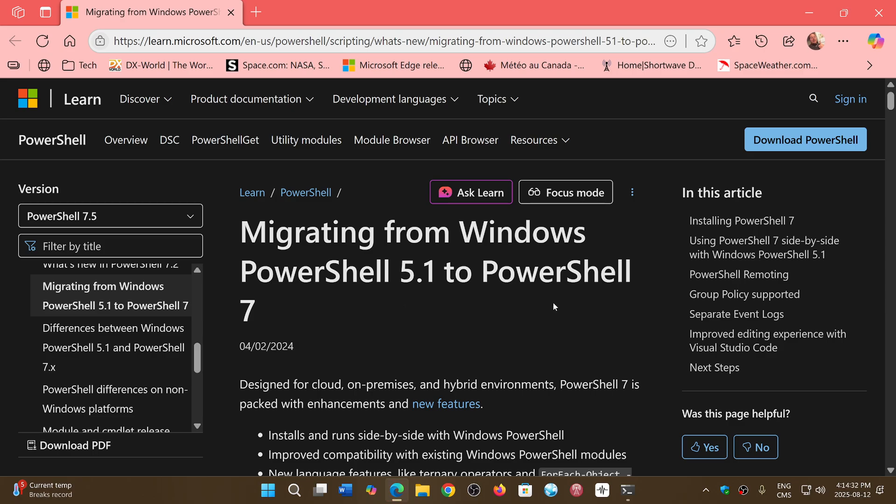
Scroll the migration article down through the Installing PowerShell 7 section.
{"action": "scroll", "scroll_direction": "down", "scroll_amount": 3}
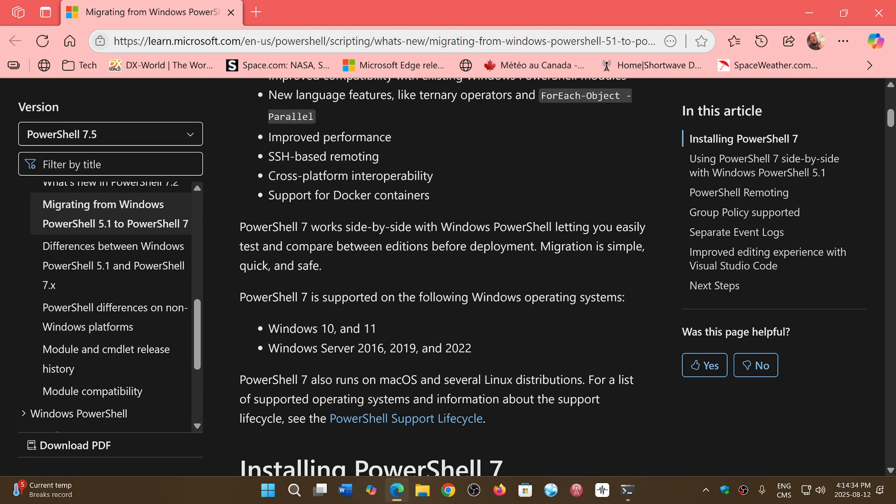
{"action": "scroll", "scroll_direction": "down", "scroll_amount": 3}
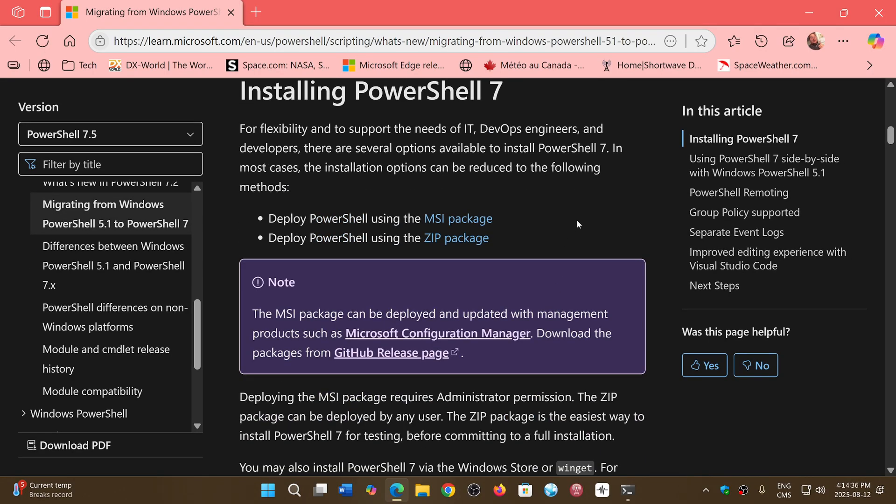
{"action": "mouse_move", "coordinate": [458, 219]}
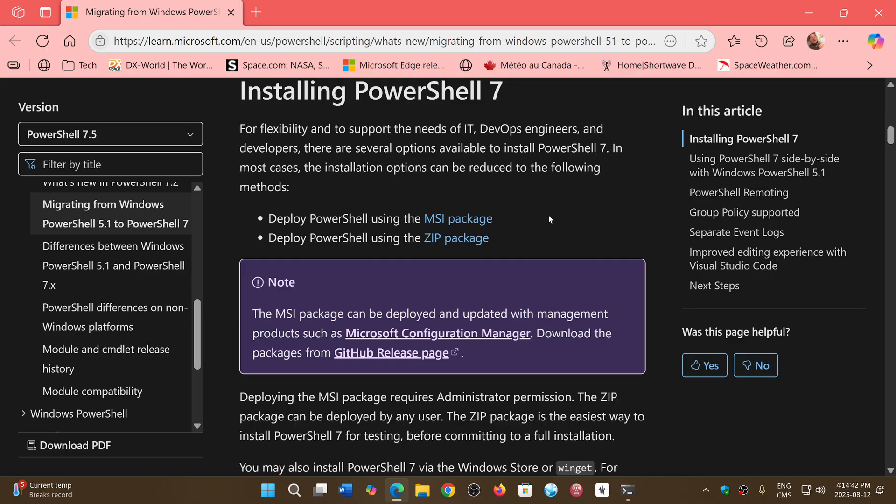
{"action": "scroll", "scroll_direction": "down", "scroll_amount": 3}
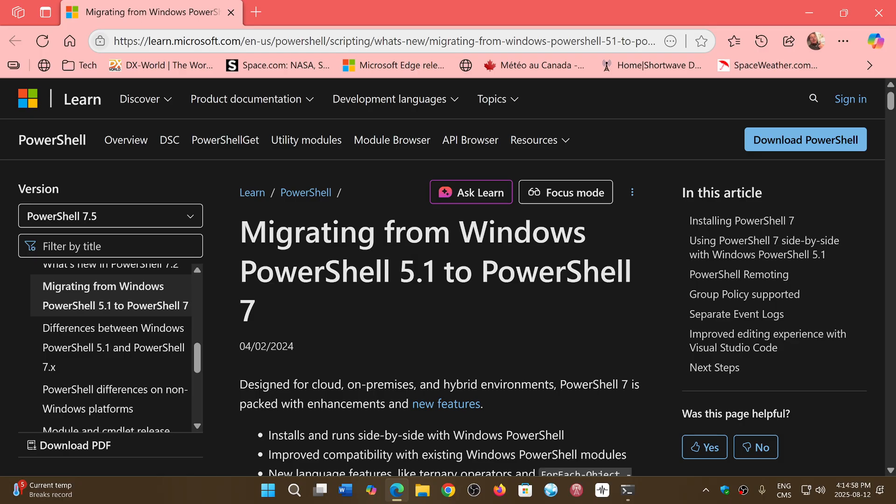
{"action": "mouse_move", "coordinate": [565, 326]}
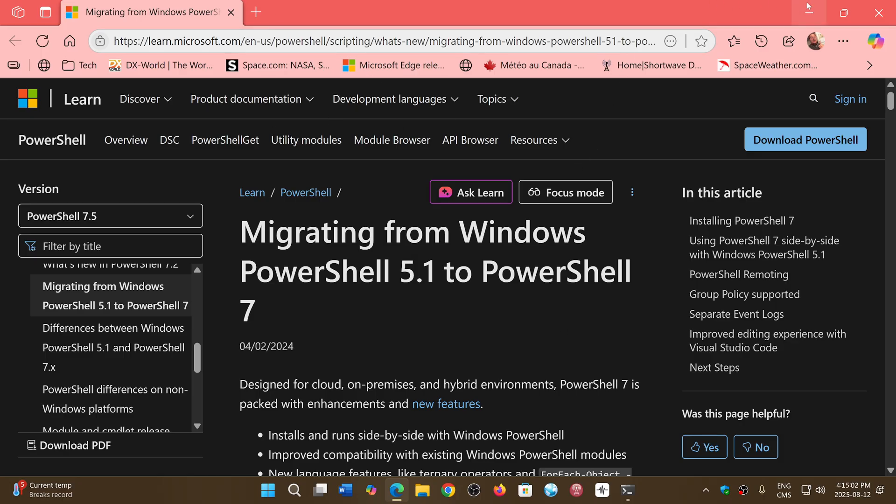
{"action": "mouse_move", "coordinate": [400, 328]}
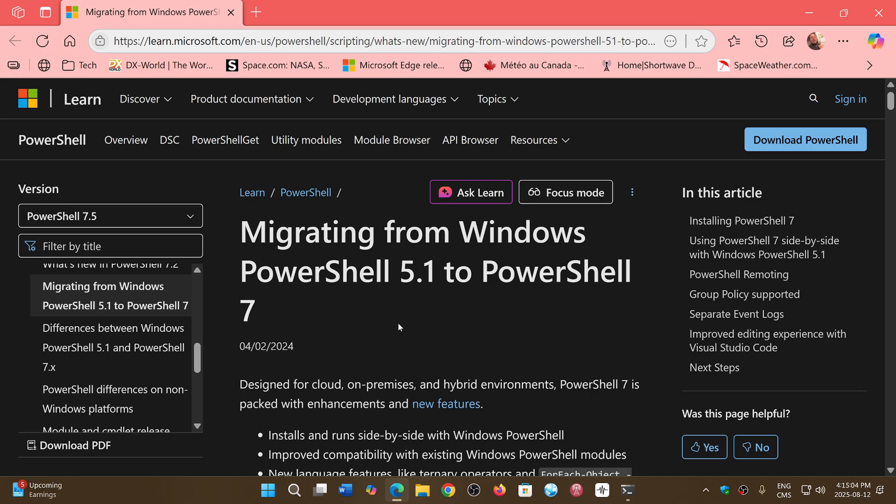